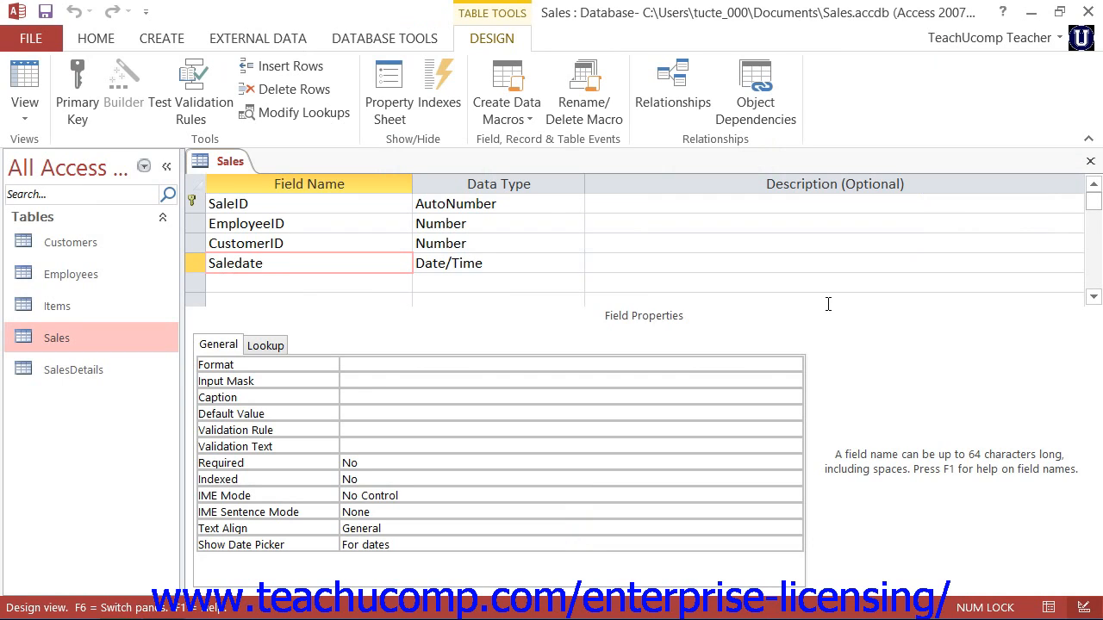
# - Select the Saledate field's Format property box to begin editing its display format
pyautogui.click(259, 263)
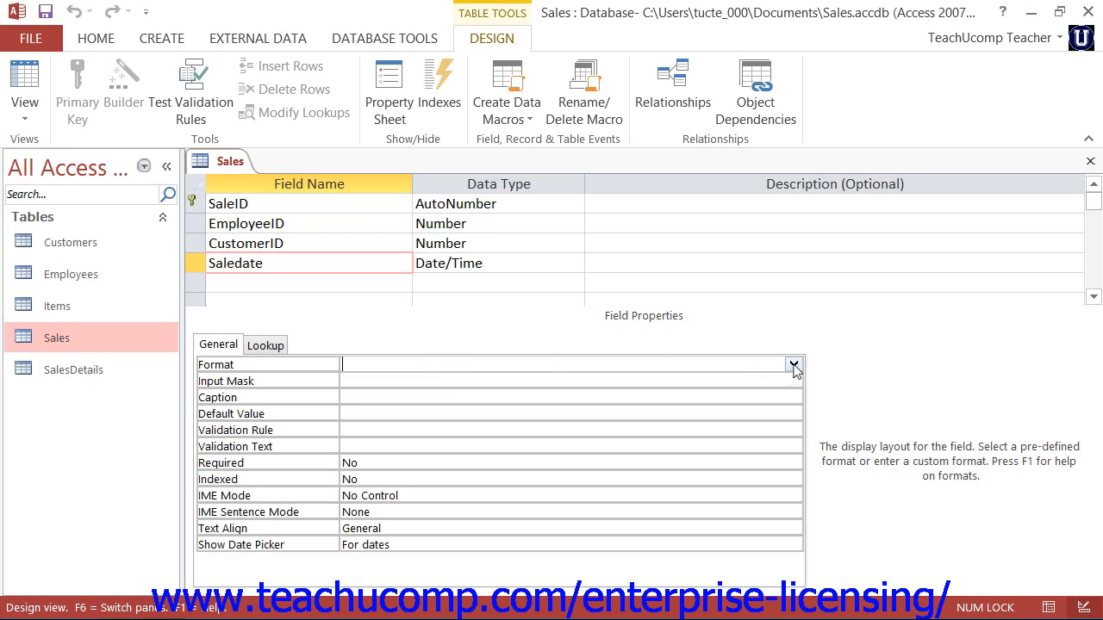
# - Open the Saledate Format dropdown and pick Short Date from the predefined formats
pyautogui.click(792, 363)
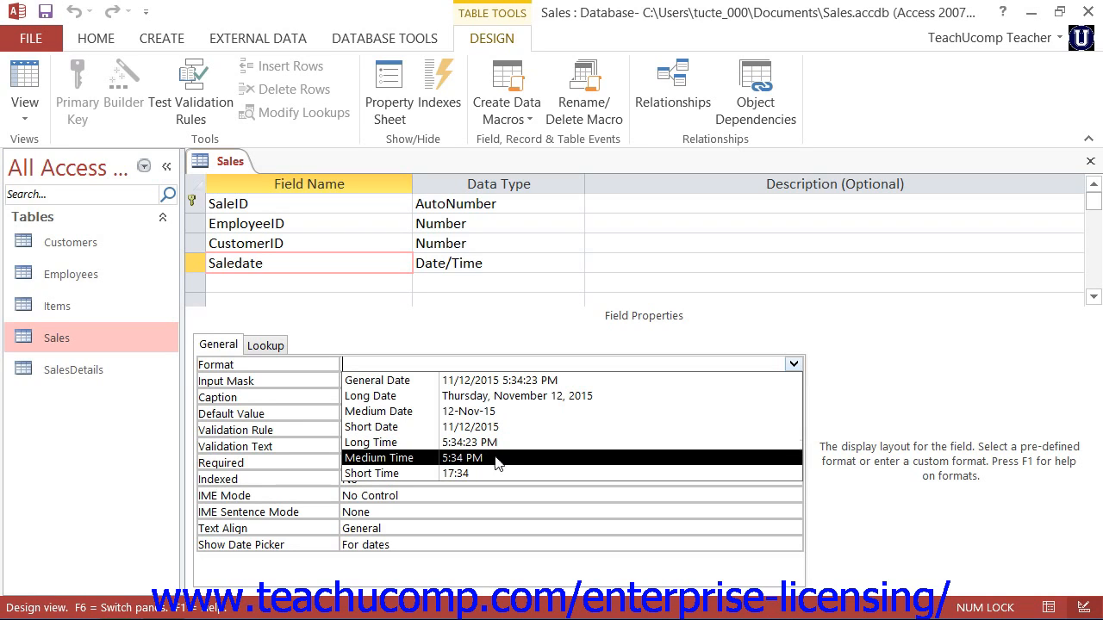
pyautogui.click(371, 427)
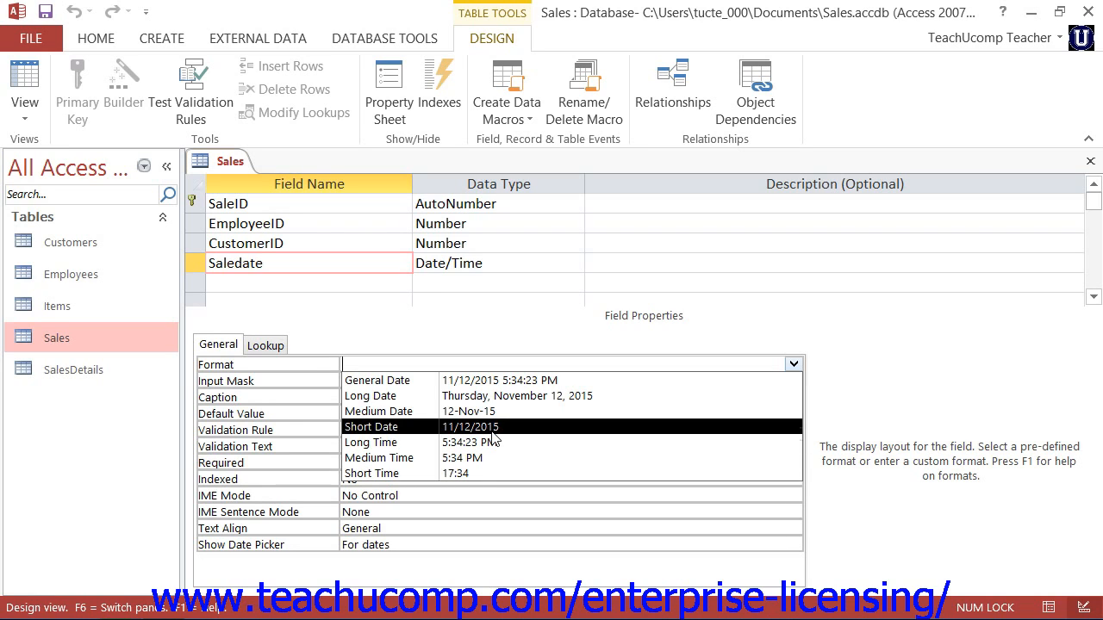